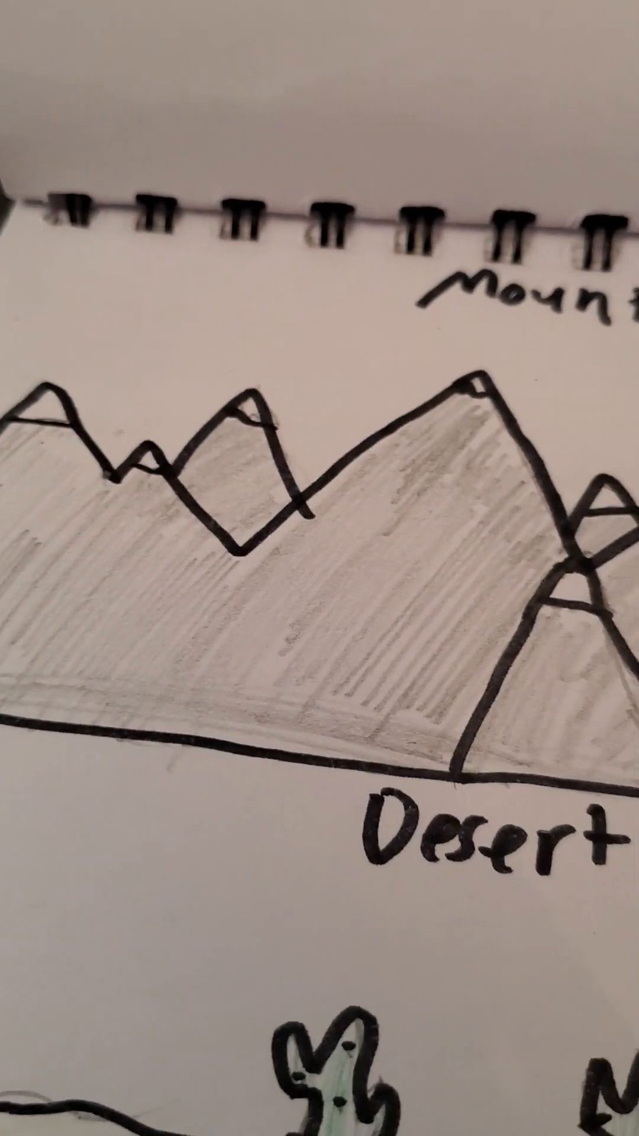
pyautogui.scroll(-3)
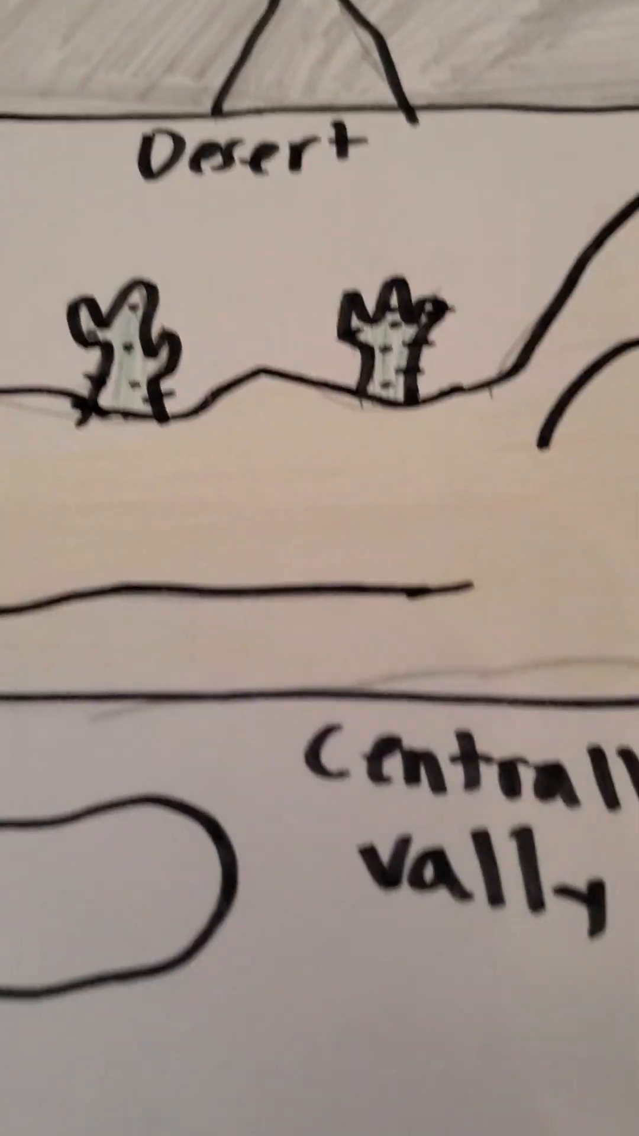